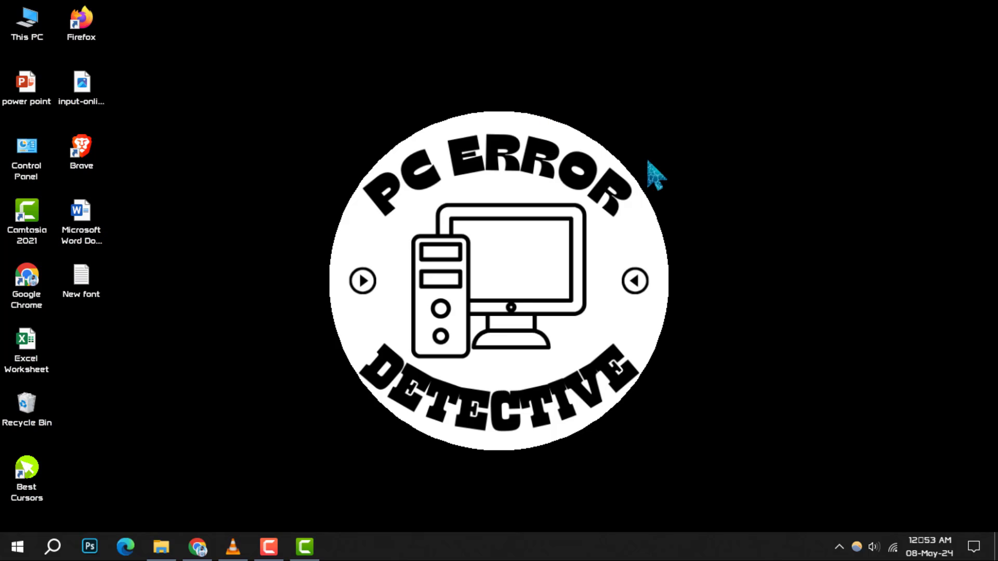
- Right-click the This PC desktop icon to show its context menu
right_click(26, 17)
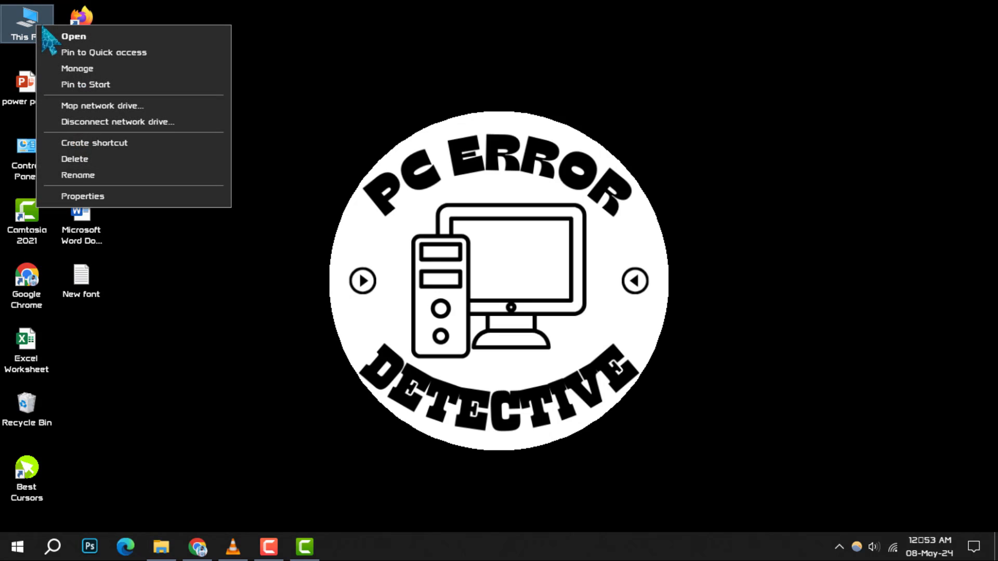
mouse_move(162, 209)
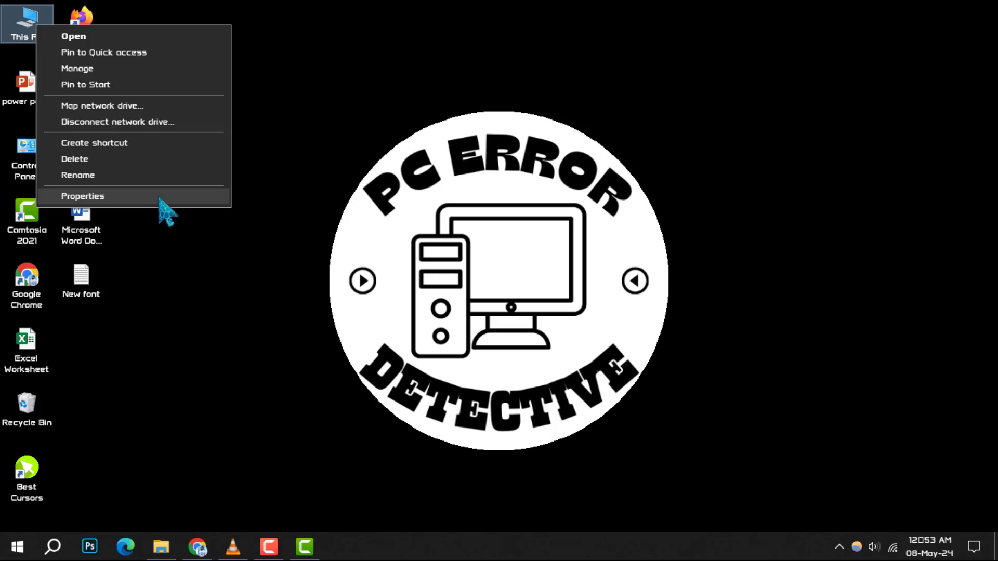
- Open This PC Properties, view the Hardware tab, and return to the Advanced tab
click(83, 196)
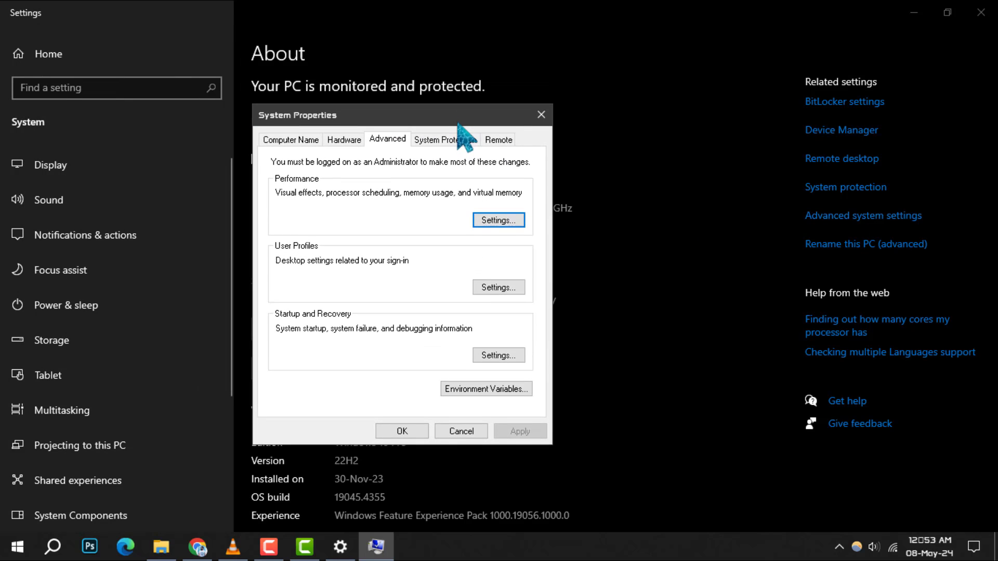
mouse_move(398, 159)
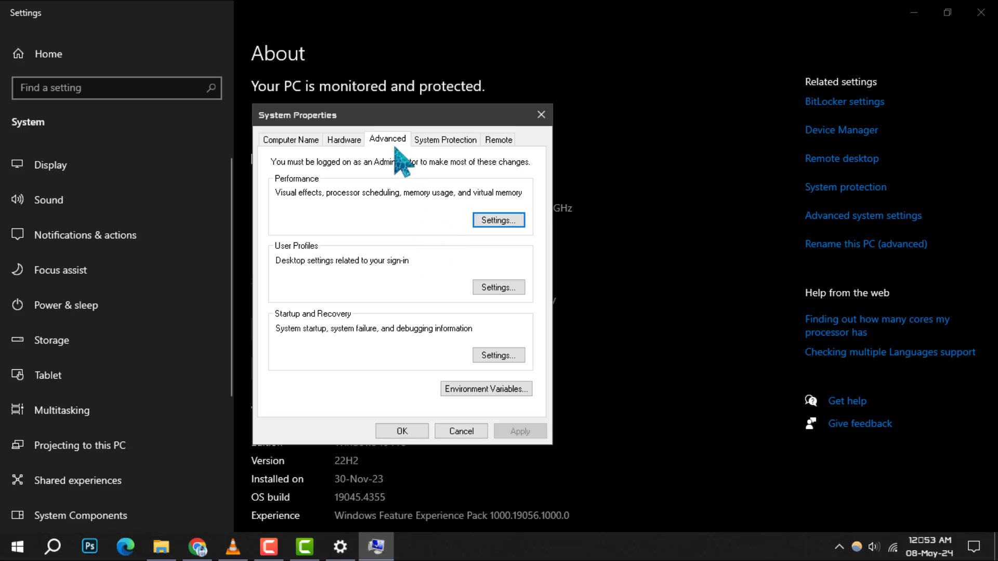
click(351, 140)
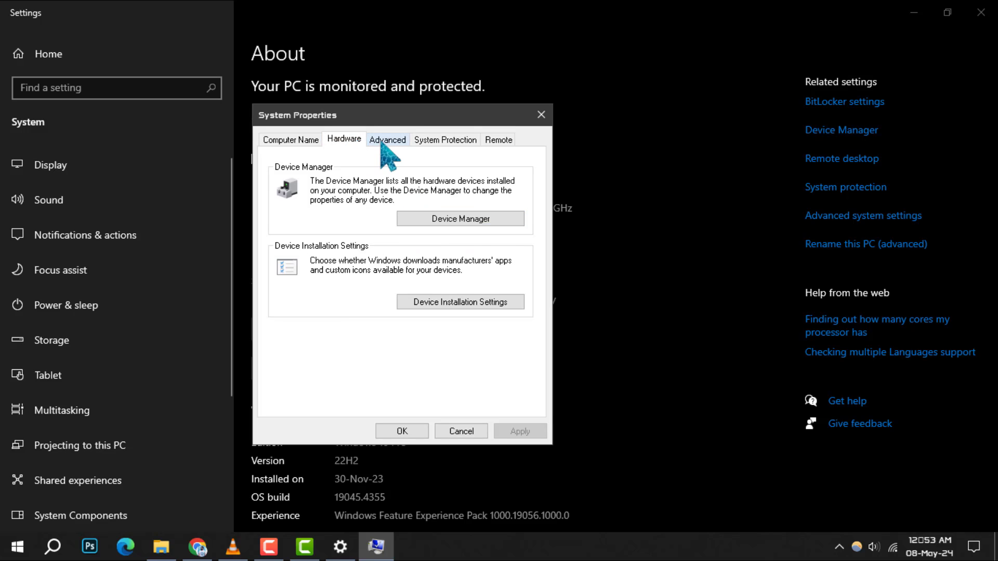
click(387, 139)
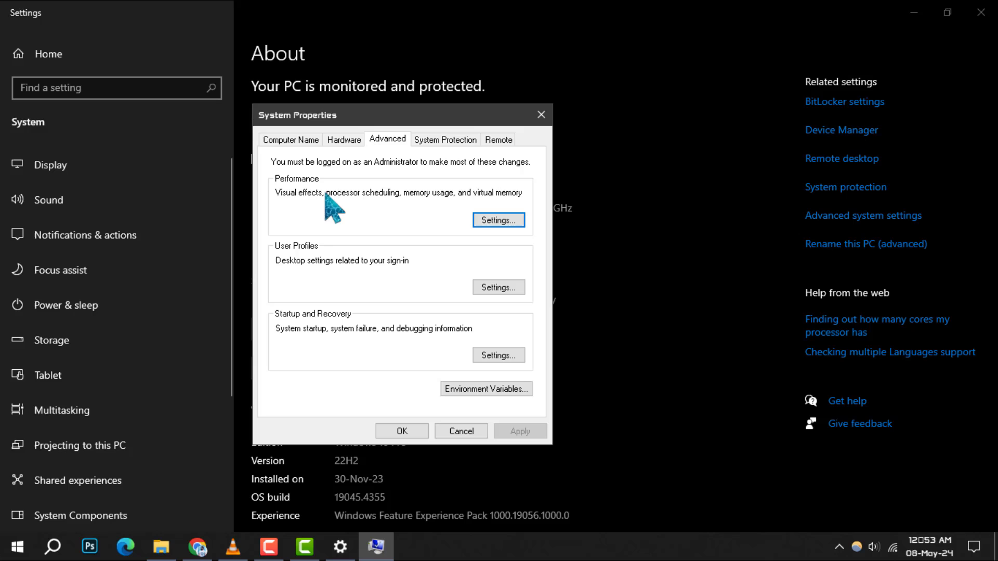
mouse_move(287, 197)
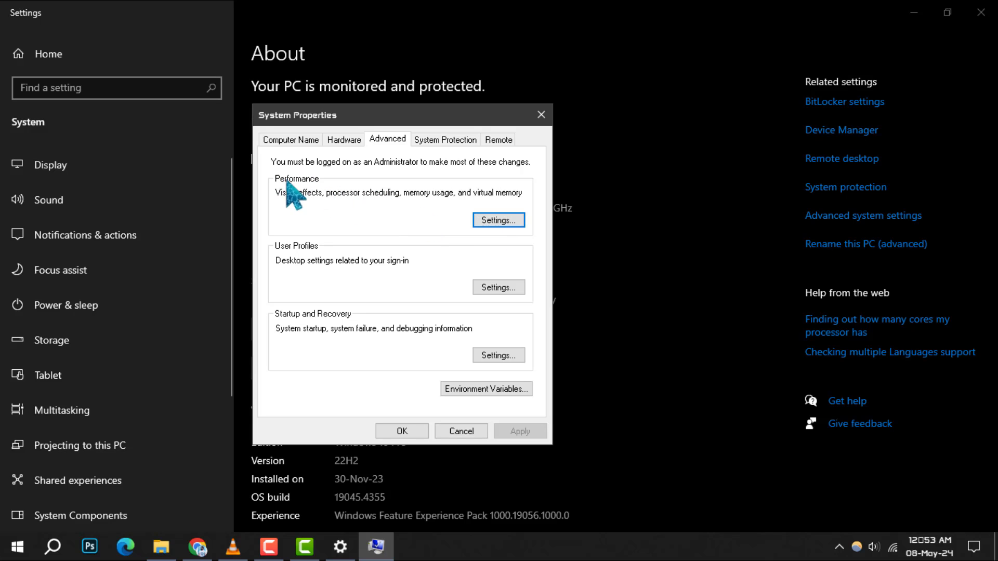
- Uncheck 'Use drop shadows for icon labels on the desktop' in Performance Options
click(499, 220)
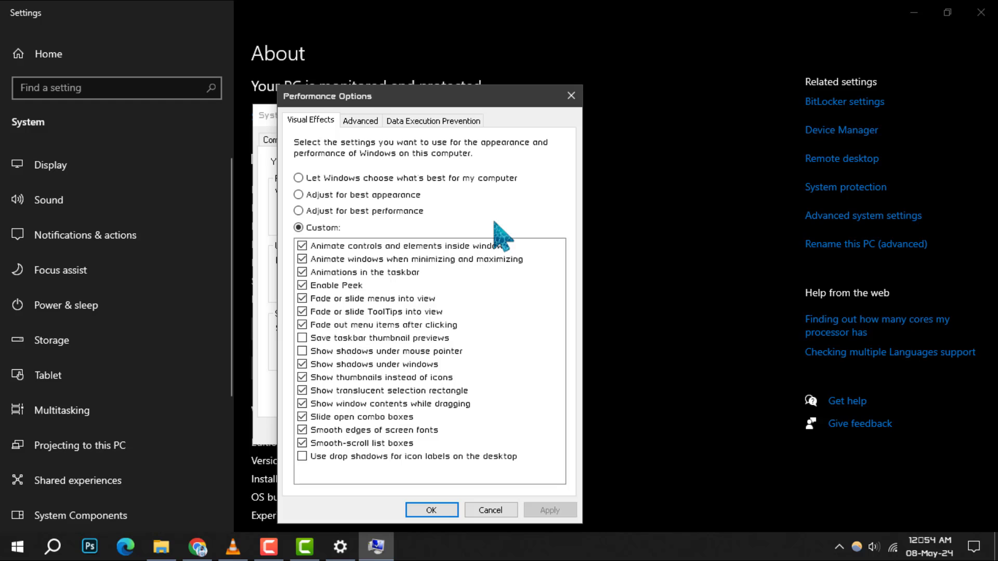
mouse_move(319, 474)
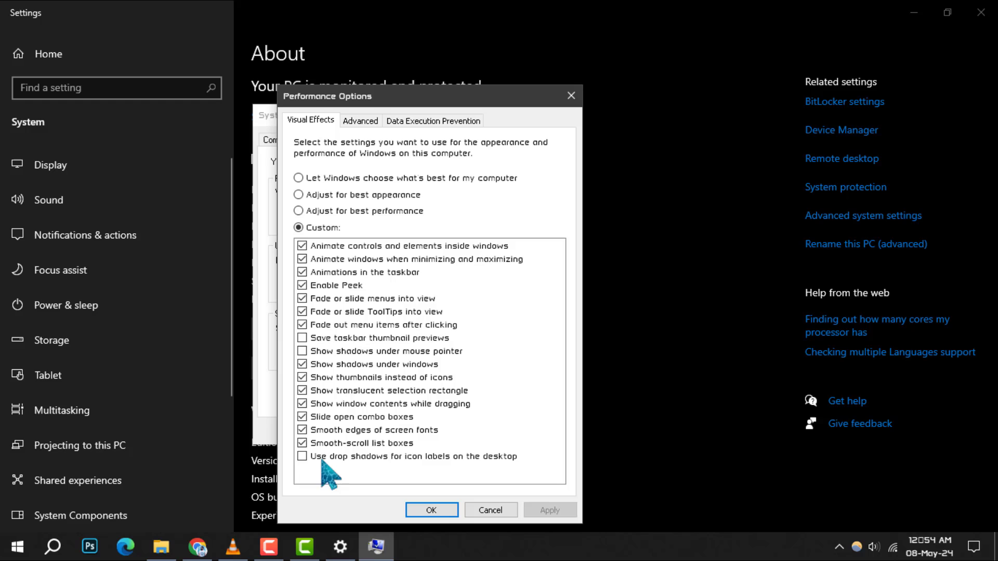
click(302, 456)
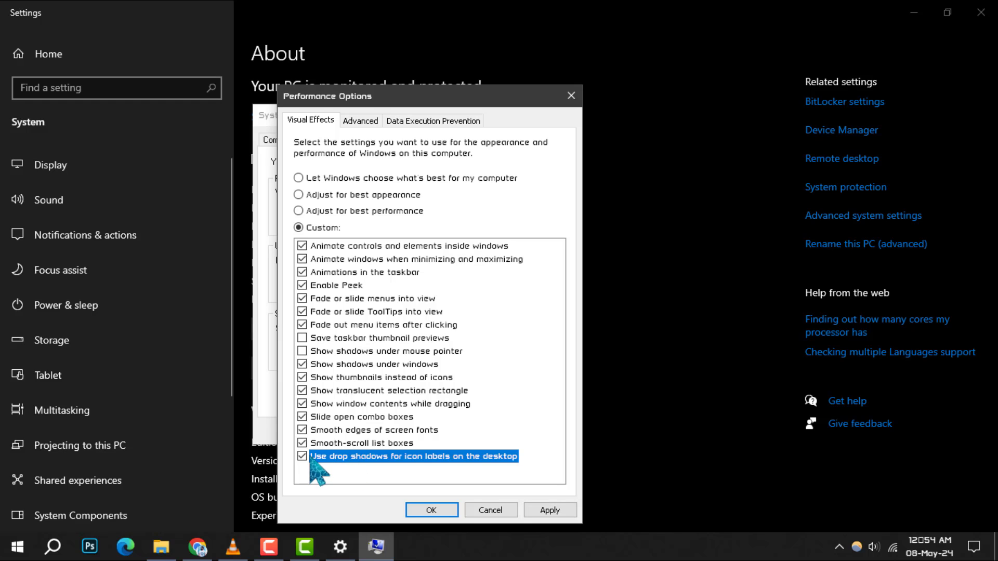
click(302, 457)
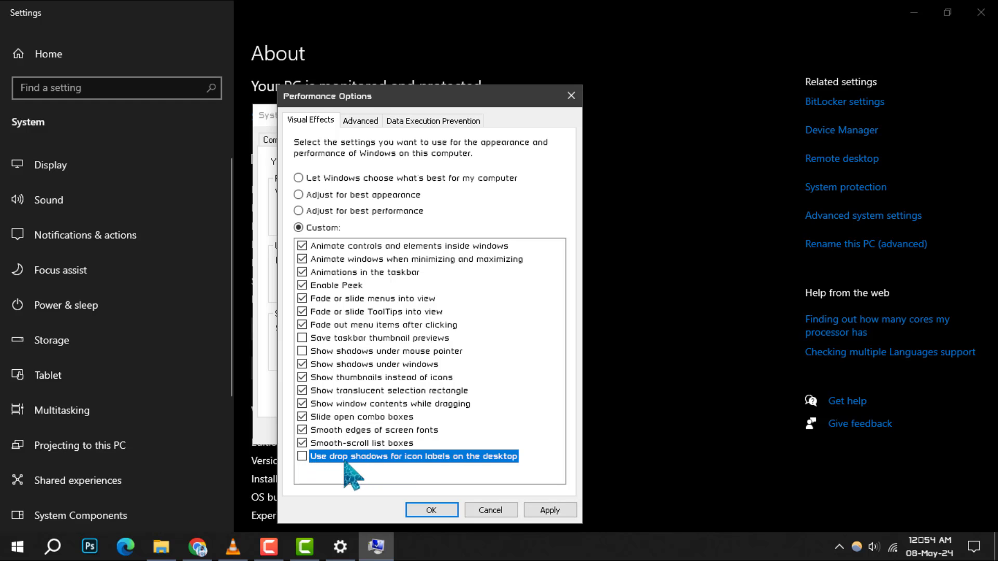
mouse_move(384, 496)
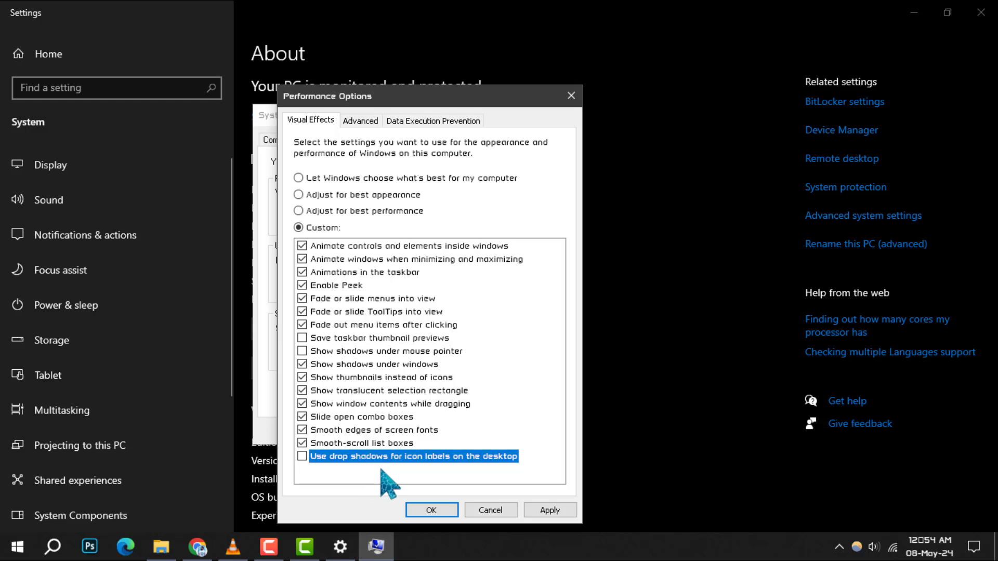
mouse_move(448, 525)
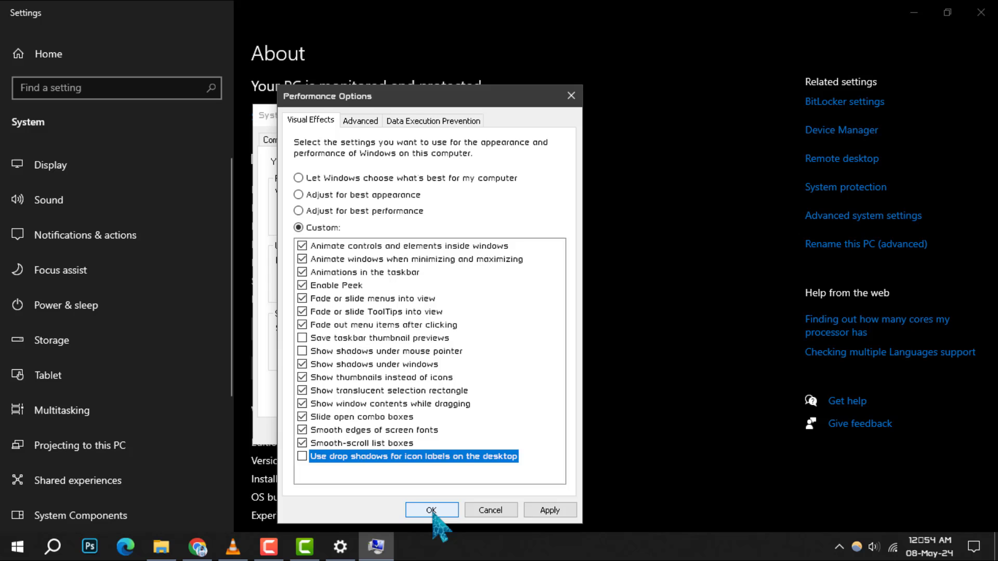
- Confirm Performance Options and System Properties with OK
click(432, 510)
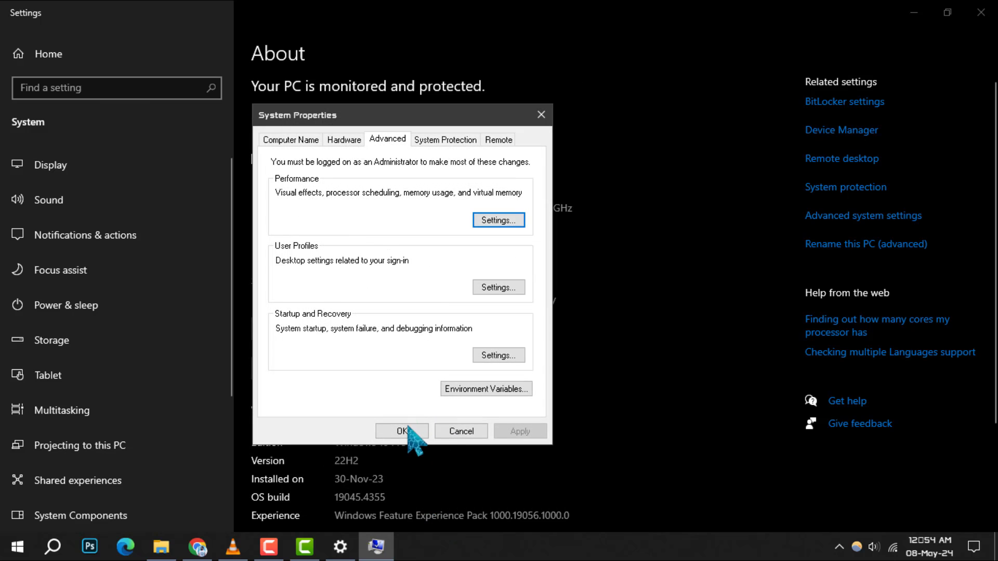
click(402, 431)
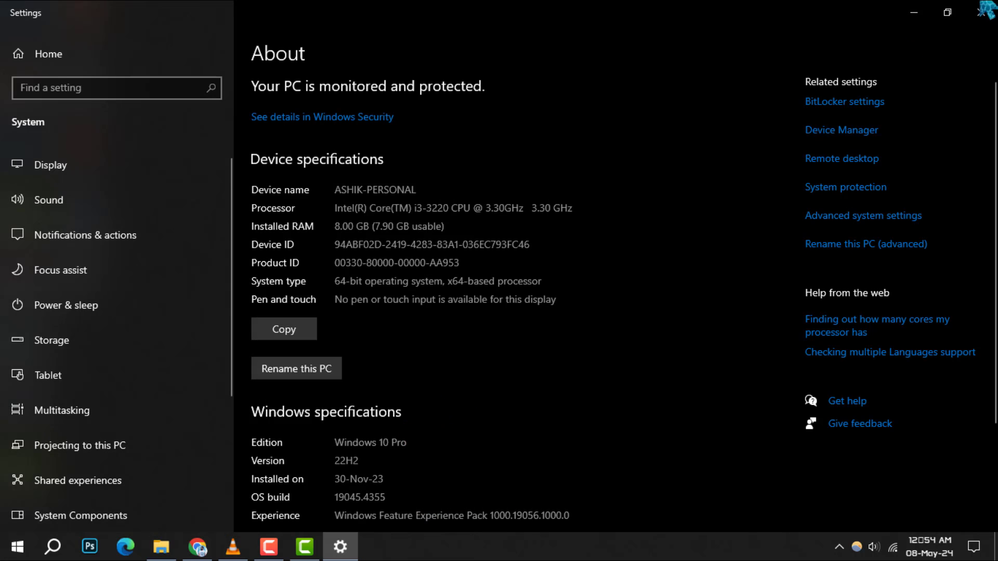